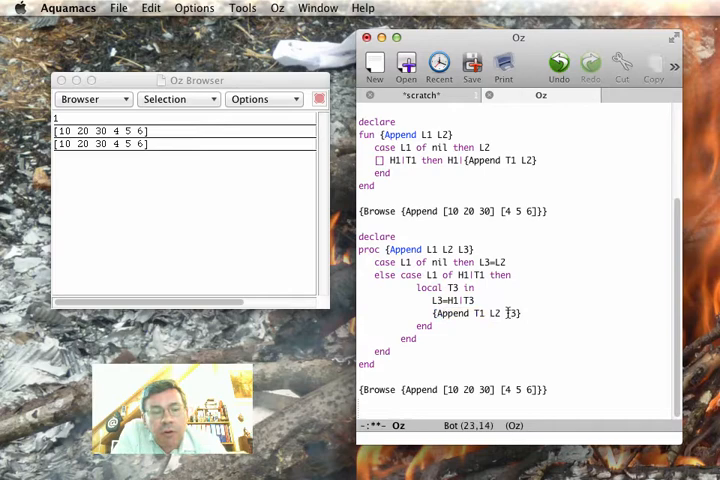
- Highlight T3 and select the recursive Append call in the procedure's local block
{"action": "double_click", "coordinate": [513, 313]}
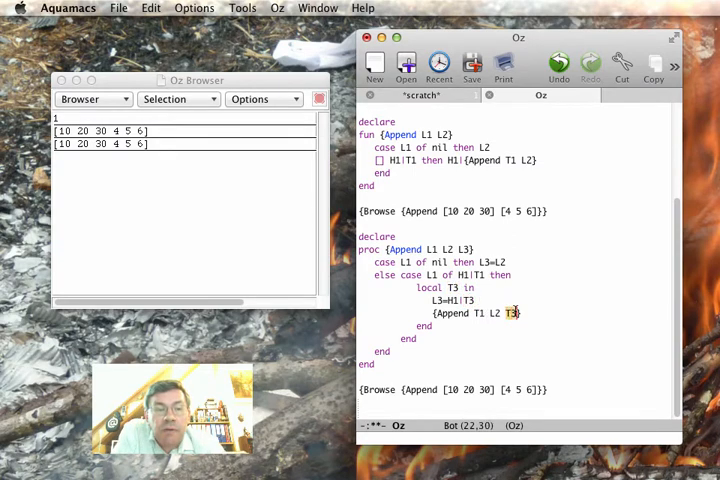
{"action": "double_click", "coordinate": [511, 313]}
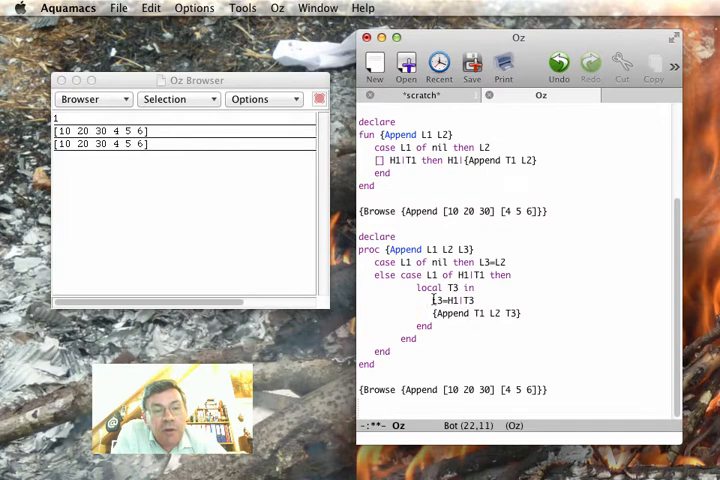
{"action": "left_click_drag", "start_coordinate": [432, 300], "coordinate": [474, 300]}
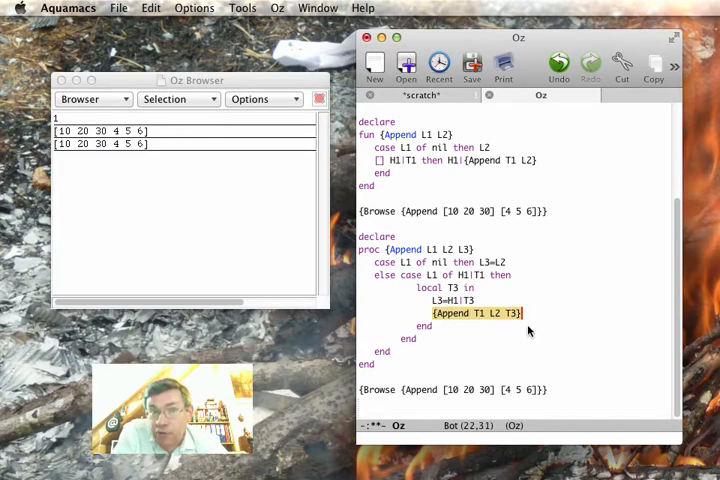
{"action": "mouse_move", "coordinate": [475, 331]}
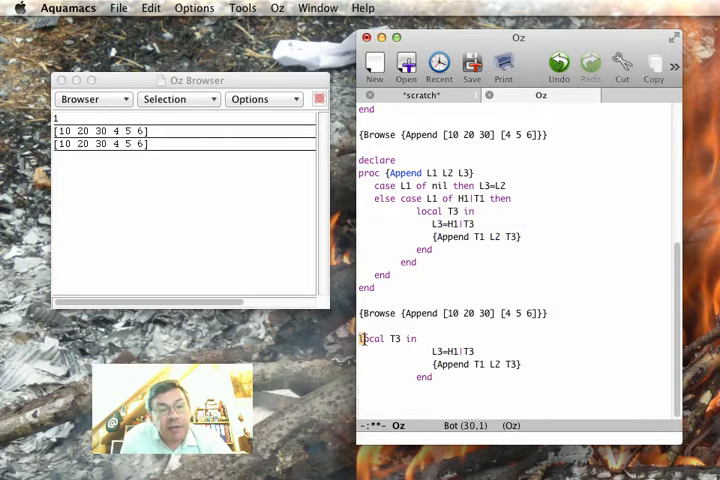
- Select the pasted local T3 block, use the menu bar, and highlight T3 in L3=H1|T3
{"action": "left_click_drag", "start_coordinate": [362, 338], "coordinate": [433, 377]}
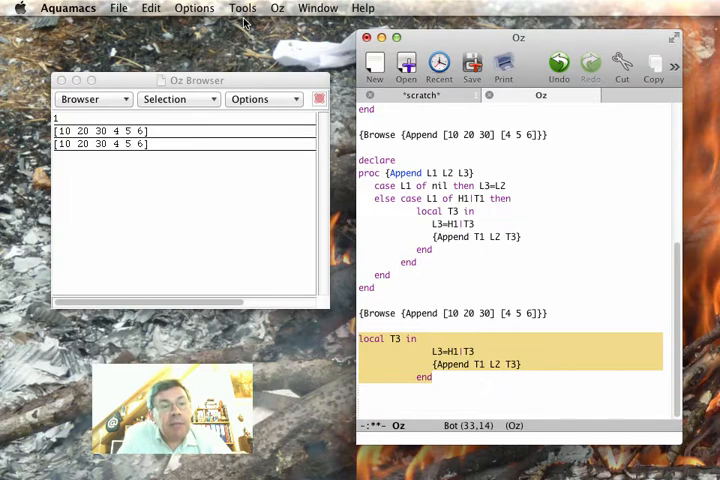
{"action": "left_click", "coordinate": [277, 8]}
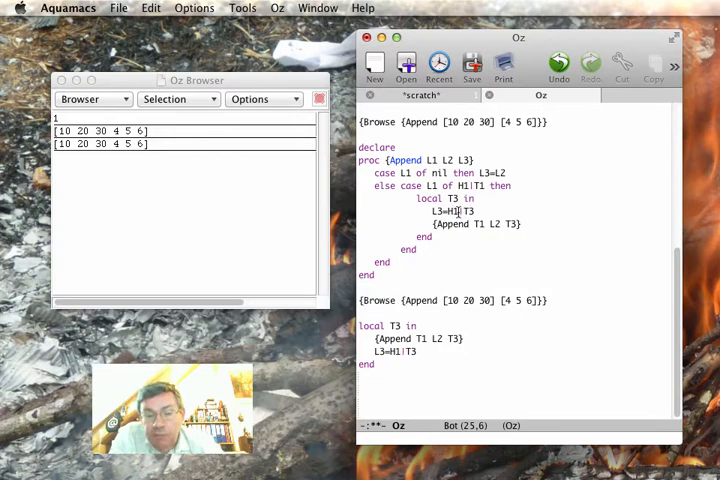
{"action": "double_click", "coordinate": [468, 211]}
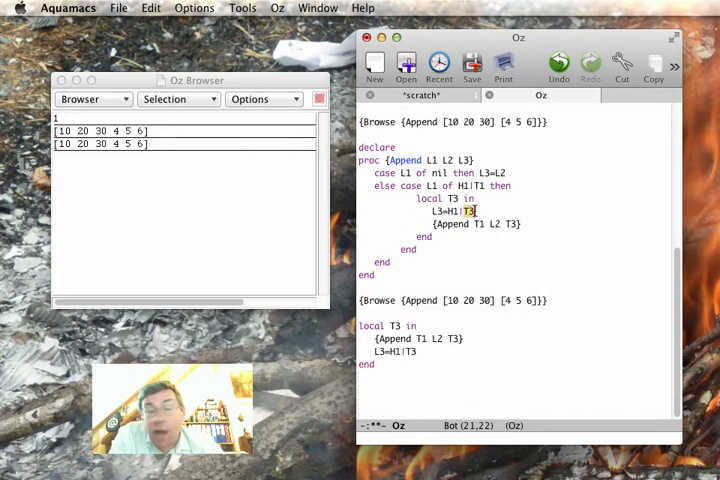